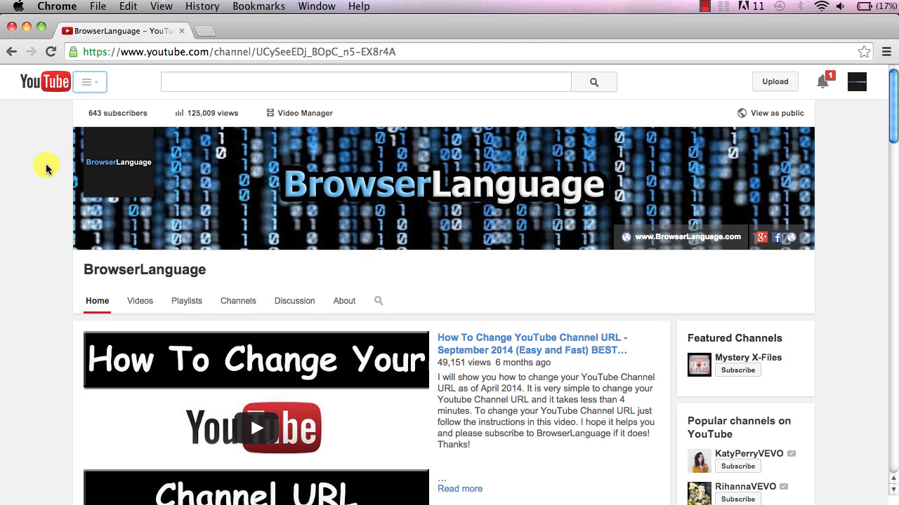
pyautogui.moveTo(46, 82)
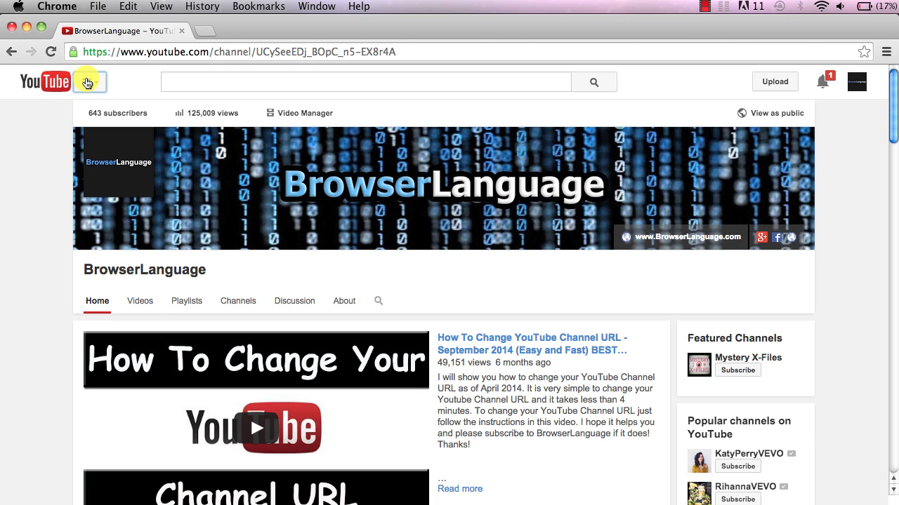
# Go to History from the guide sidebar to list the 394 watched videos.
pyautogui.click(89, 81)
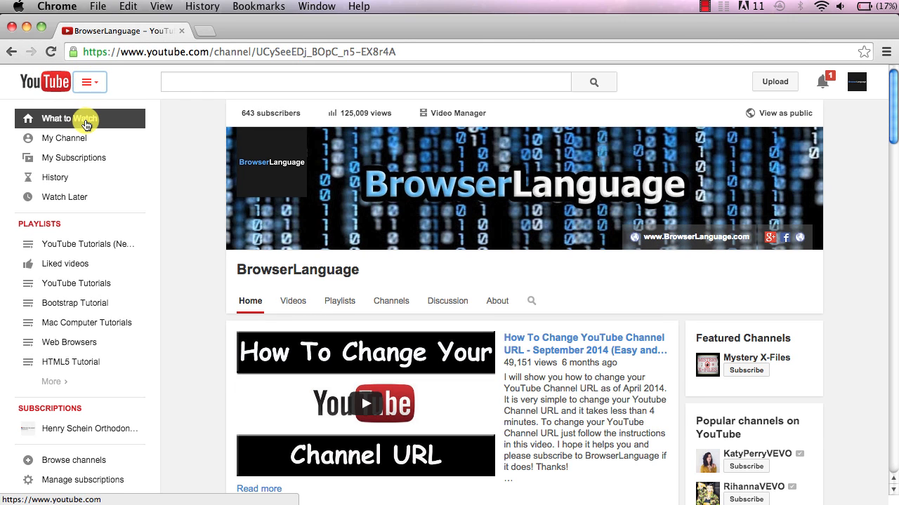
pyautogui.click(54, 176)
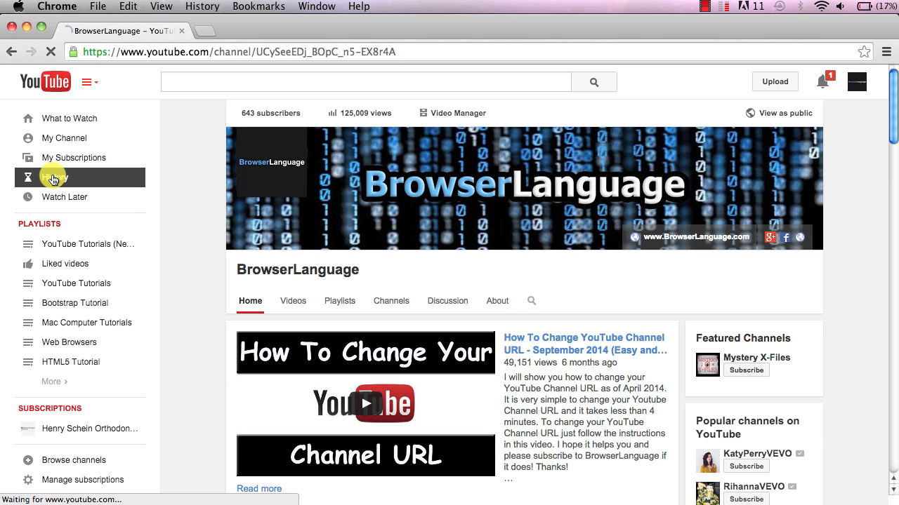
pyautogui.click(55, 177)
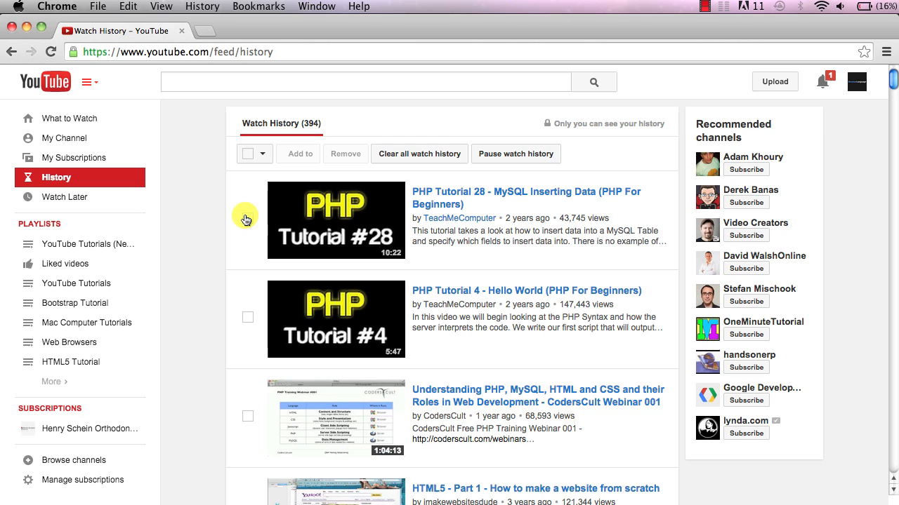
# Remove the 'PHP Tutorial 28 MySQL Inserting Data' video, then toggle select-all on and off.
pyautogui.click(248, 218)
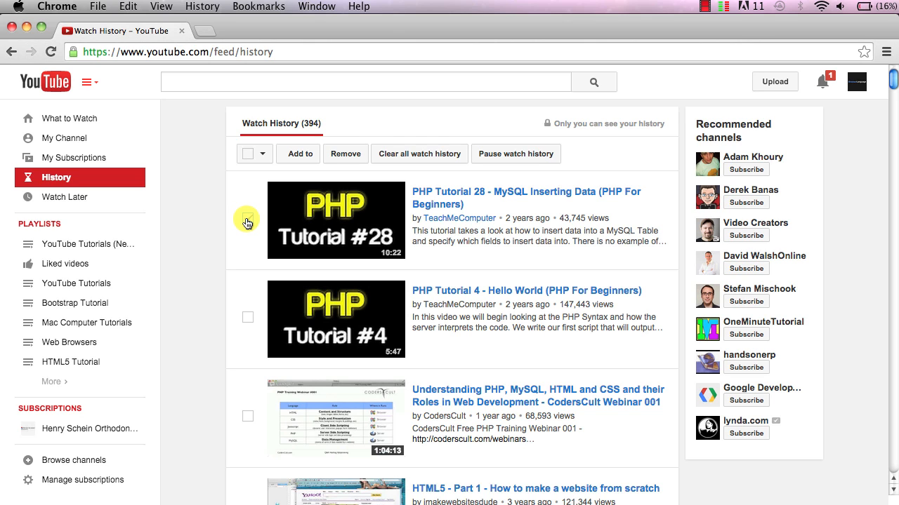
pyautogui.click(247, 218)
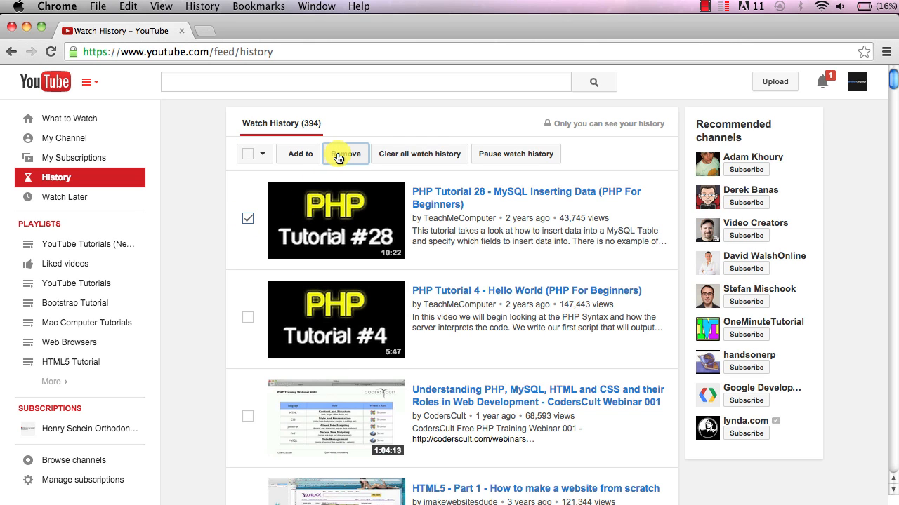
pyautogui.click(345, 154)
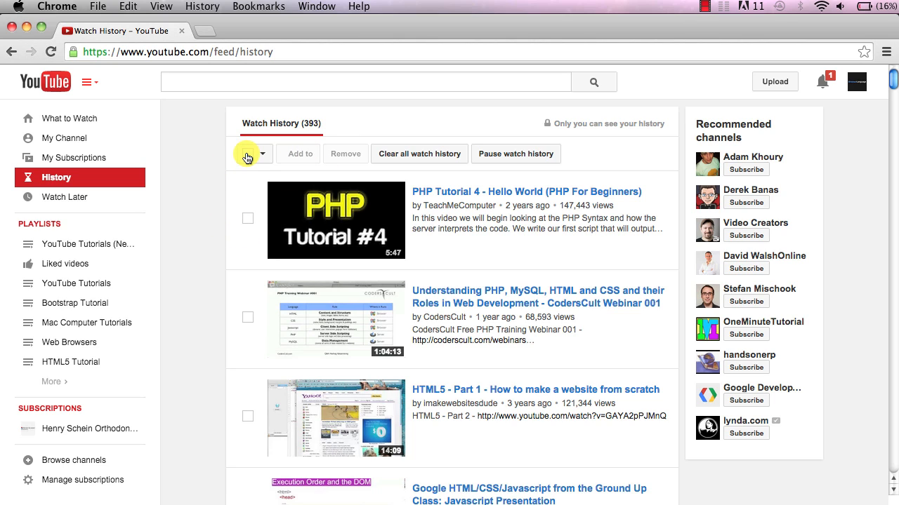
pyautogui.click(247, 154)
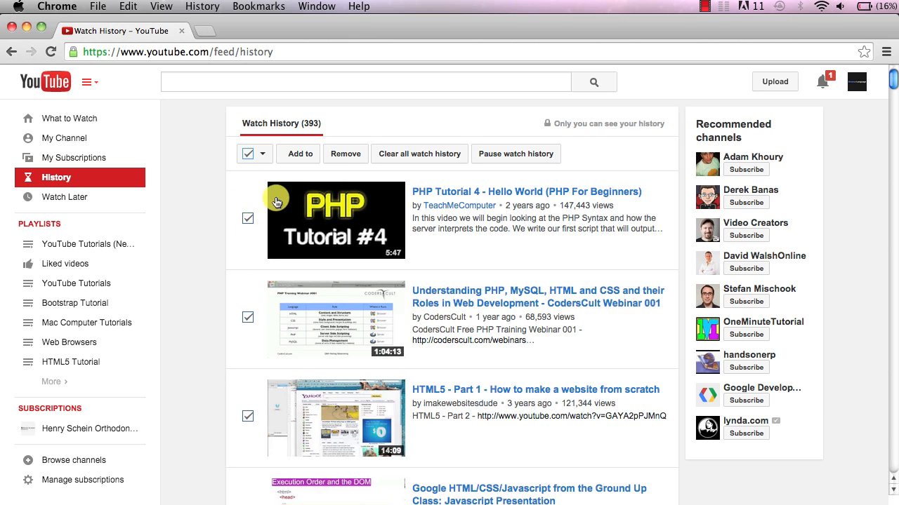
pyautogui.click(247, 153)
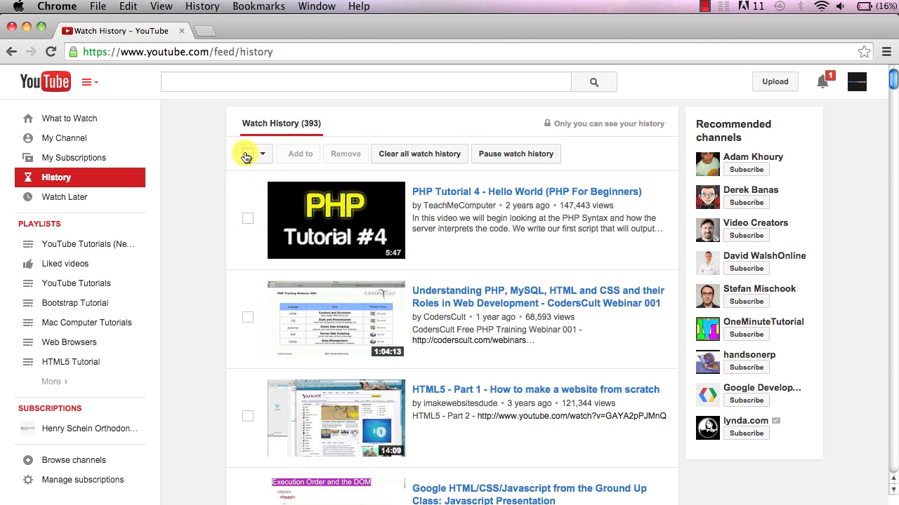
# Clear all watch history and confirm it in the dialog.
pyautogui.click(418, 154)
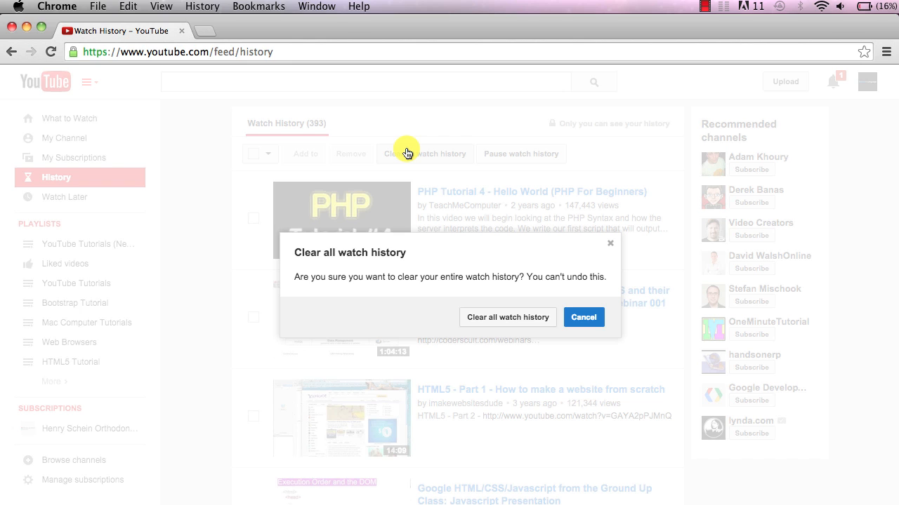
pyautogui.moveTo(475, 254)
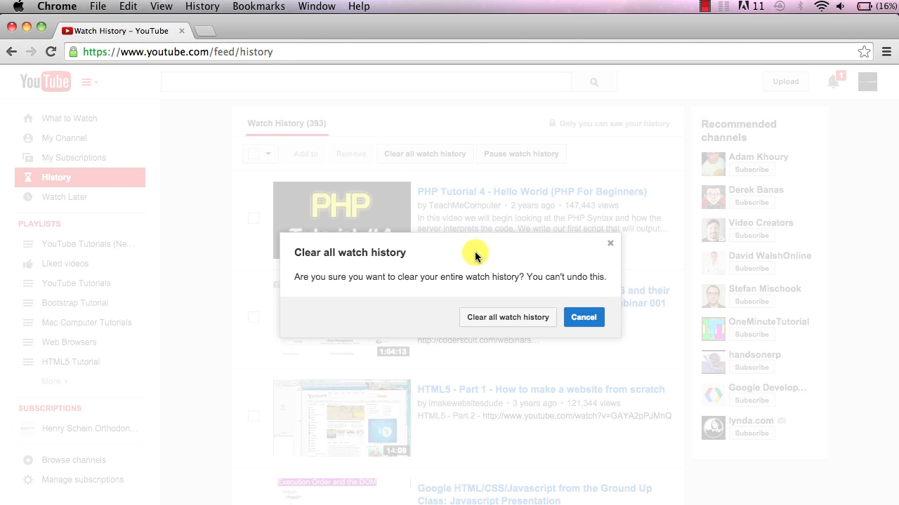
pyautogui.moveTo(502, 318)
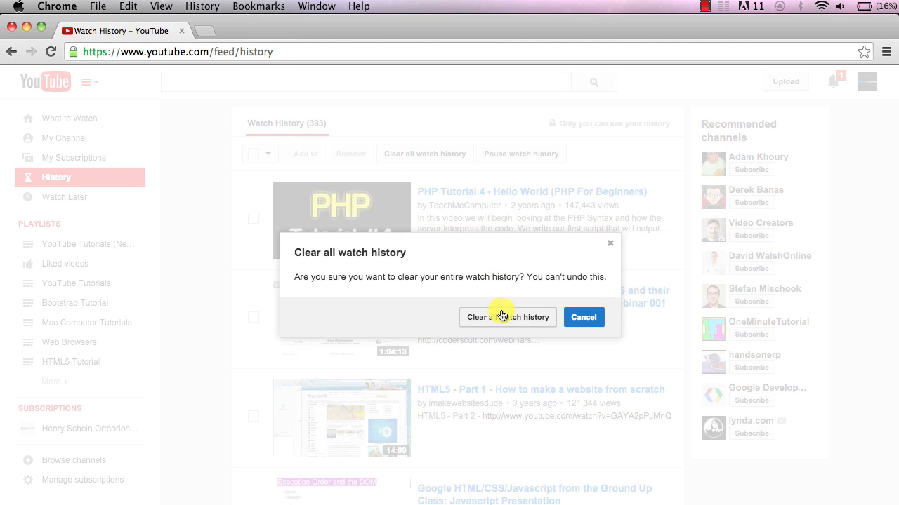
pyautogui.click(507, 316)
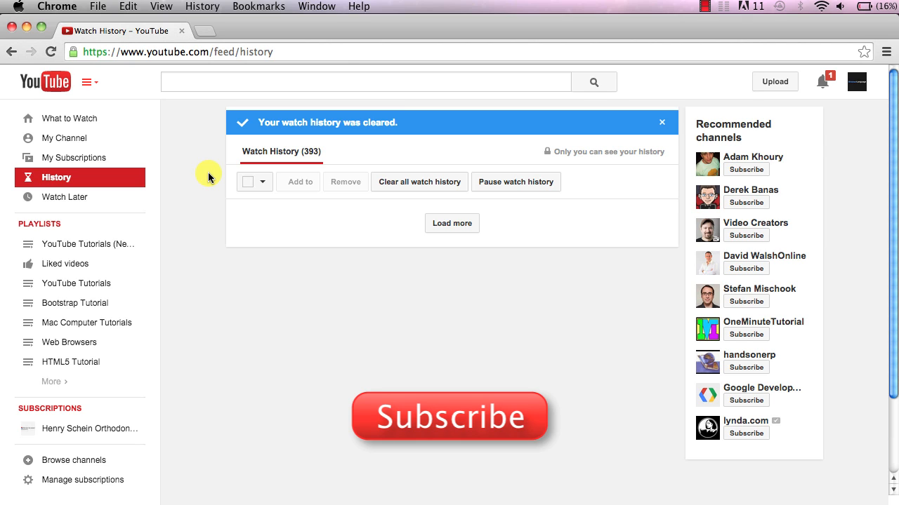
pyautogui.moveTo(195, 238)
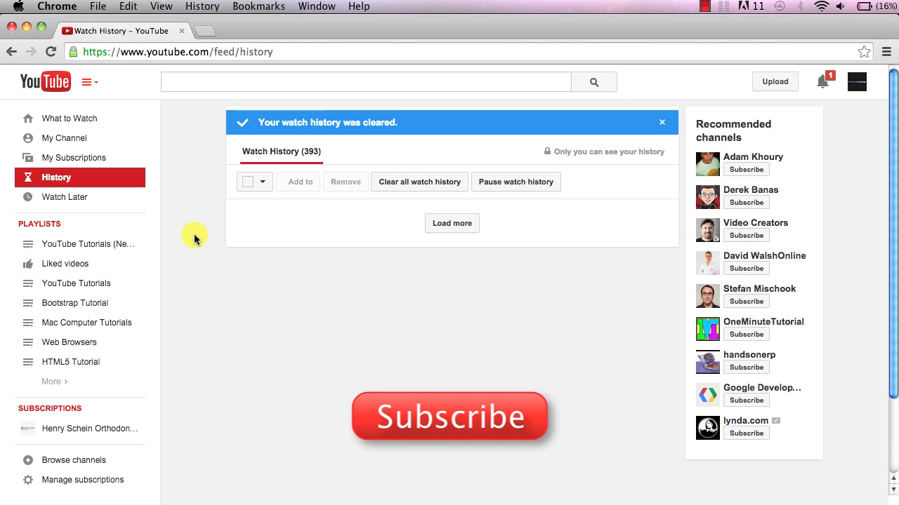